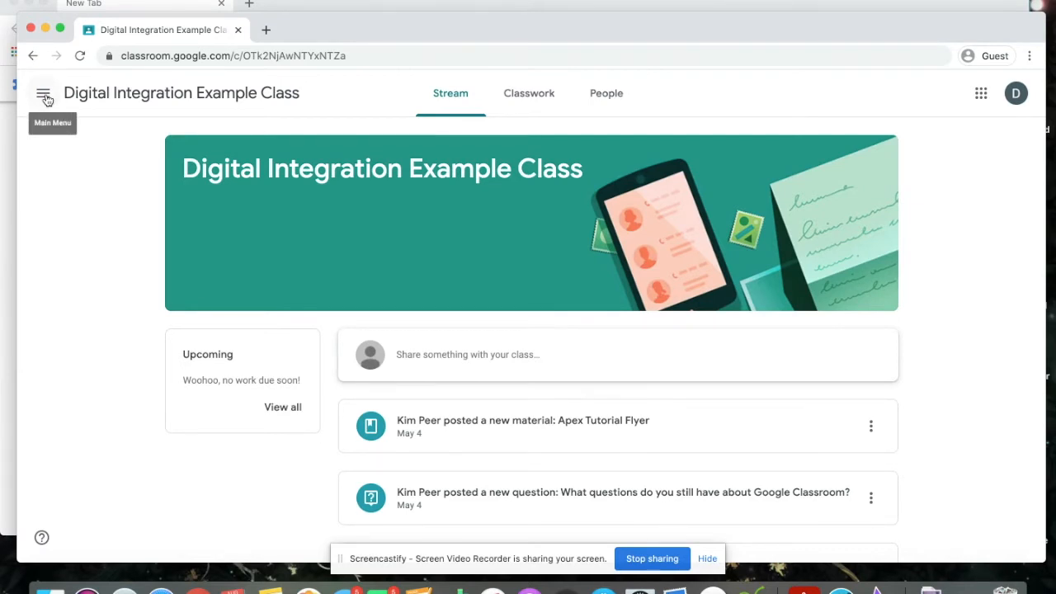
Open the To-do list from the main menu and scroll through its missing and undated work
left_click(43, 92)
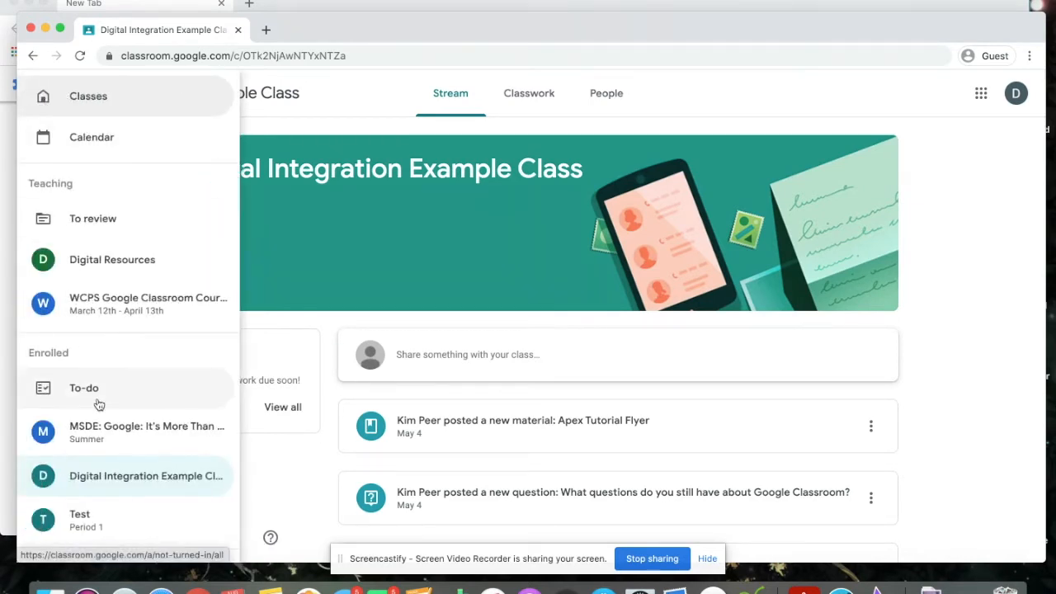
left_click(84, 388)
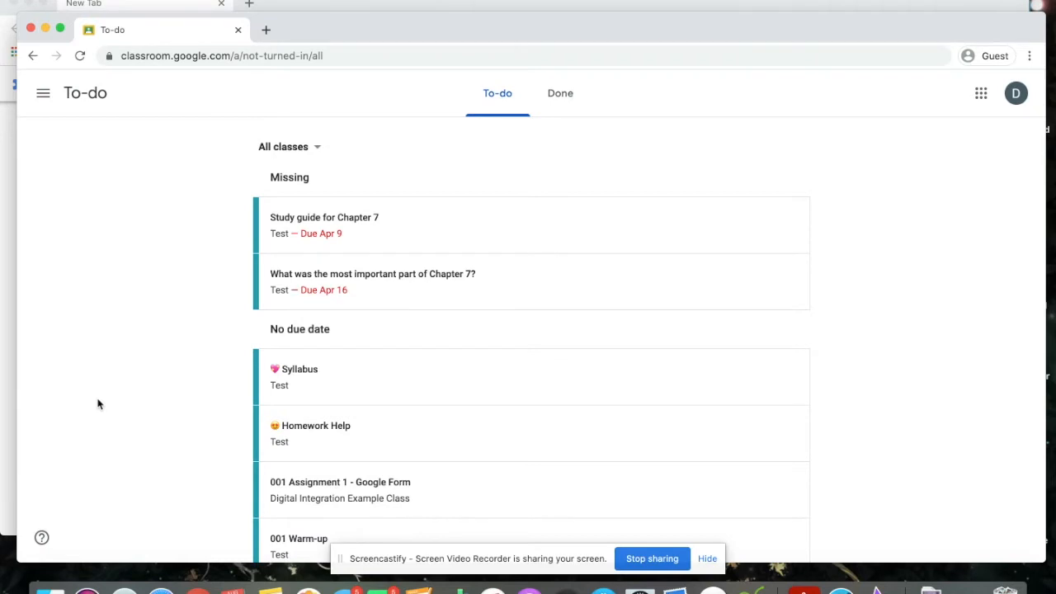
scroll("down", 3)
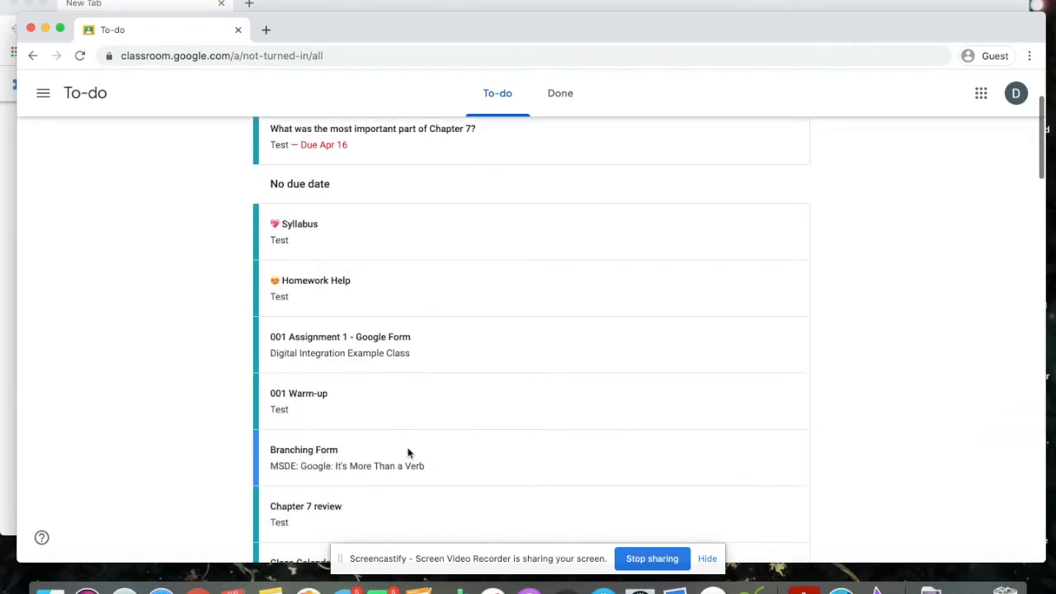
scroll("down", 3)
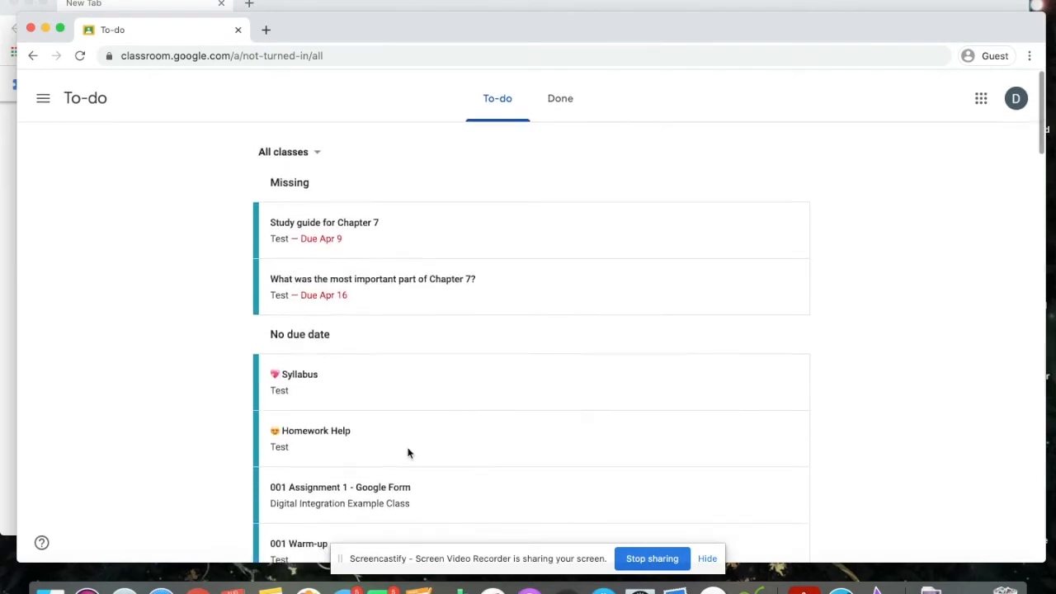
Open the ART Work for Art assignment, graded 95/100, from the Done list
left_click(560, 98)
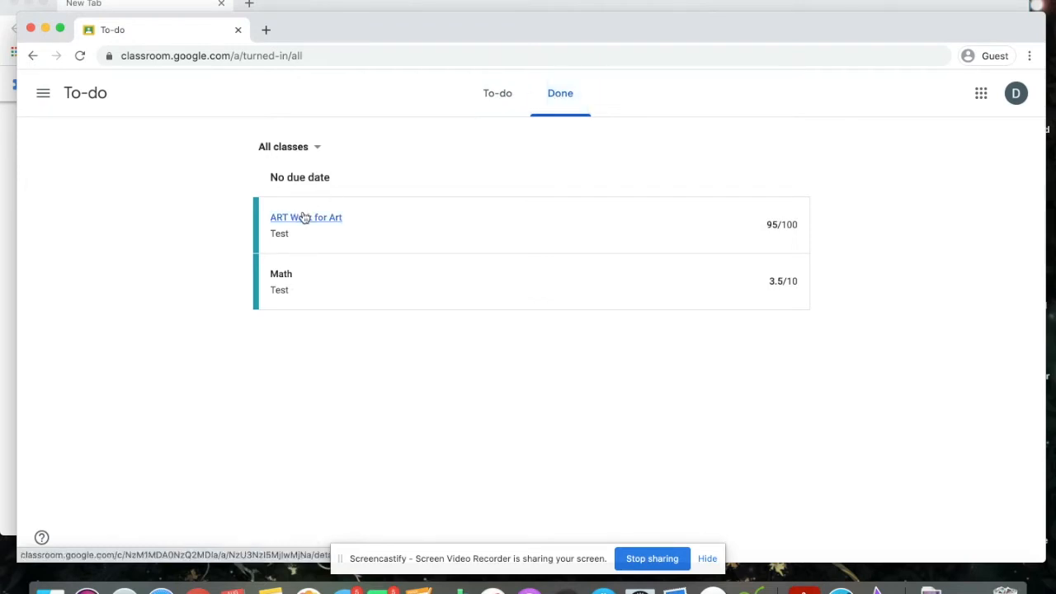
left_click(305, 217)
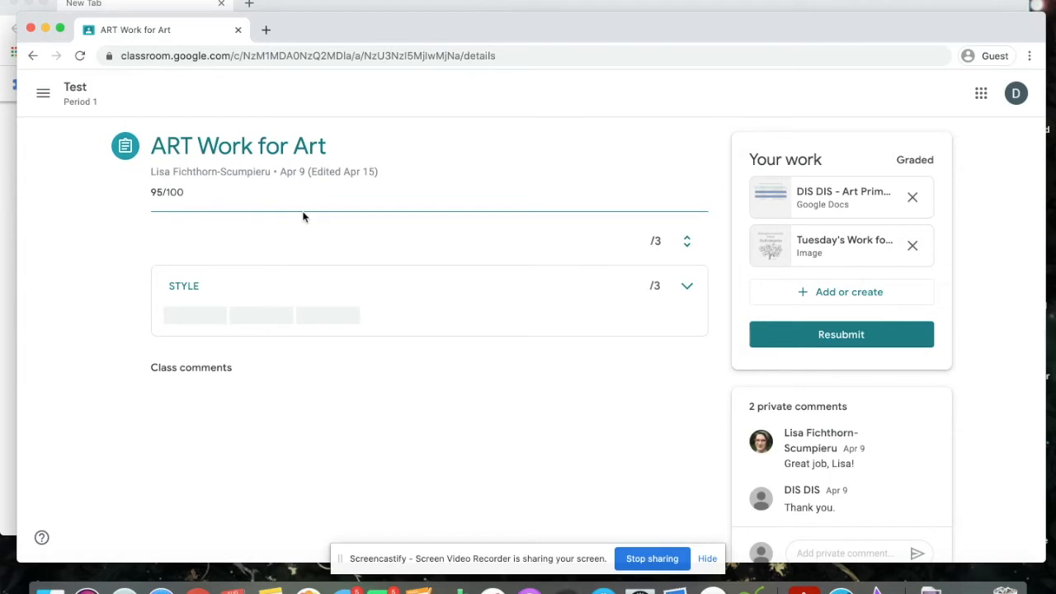
mouse_move(108, 114)
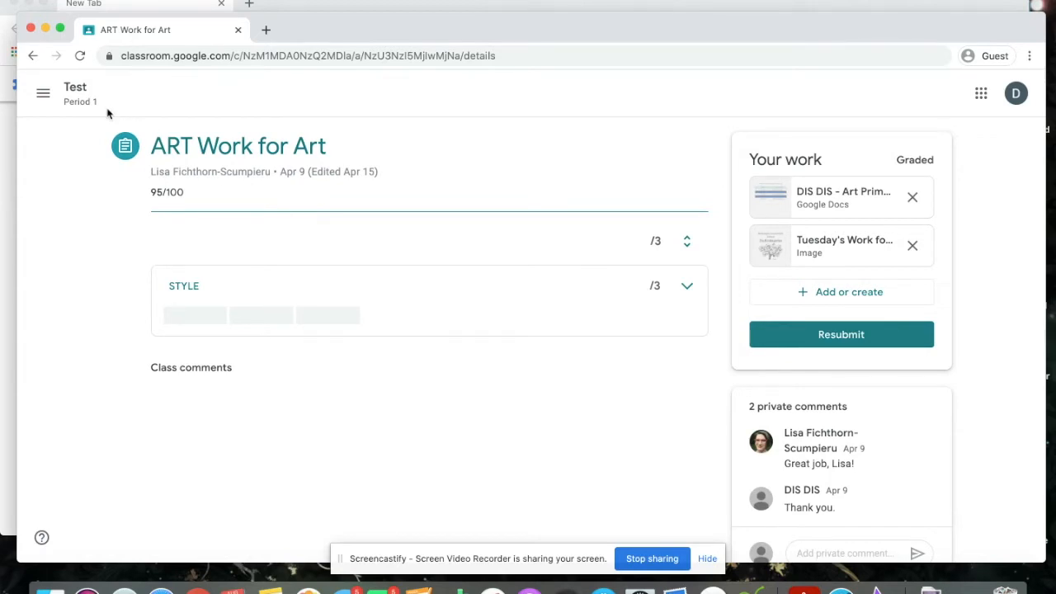
Go to the Digital Integration Example Class's Classwork page listing four Week 1 items
left_click(43, 93)
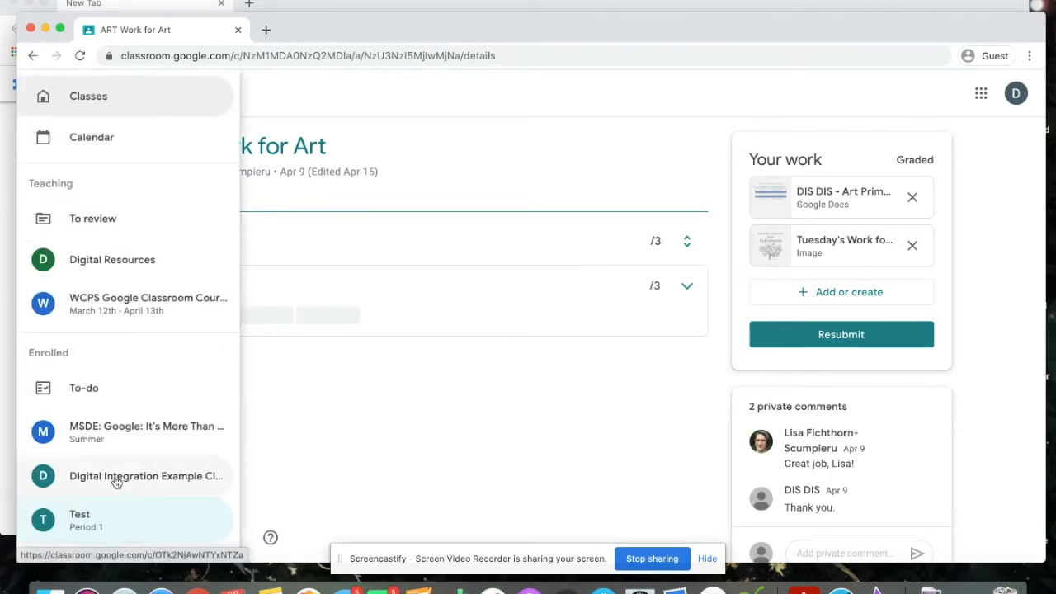
left_click(145, 476)
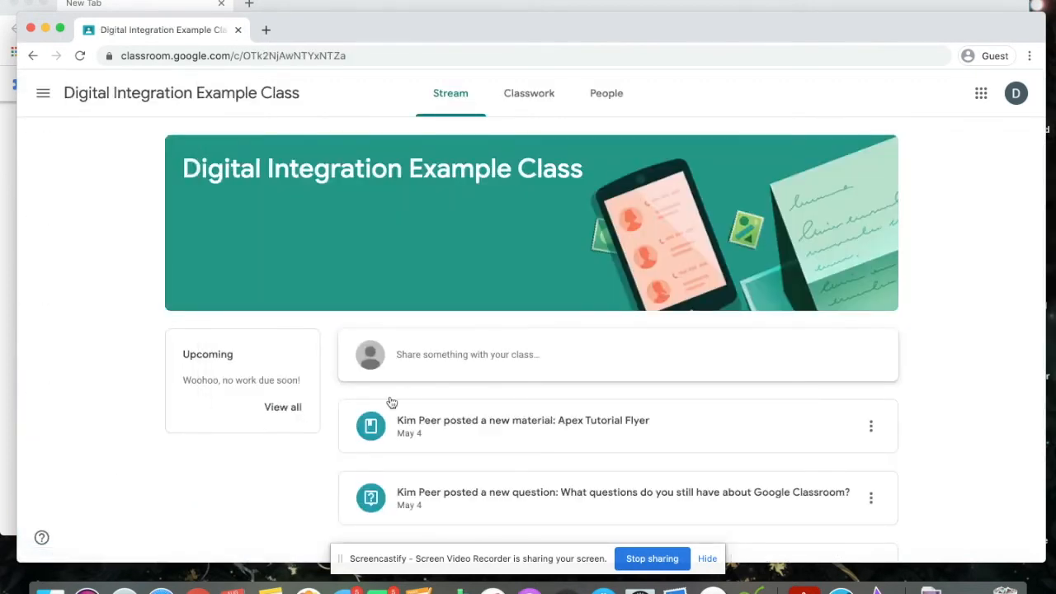
mouse_move(544, 351)
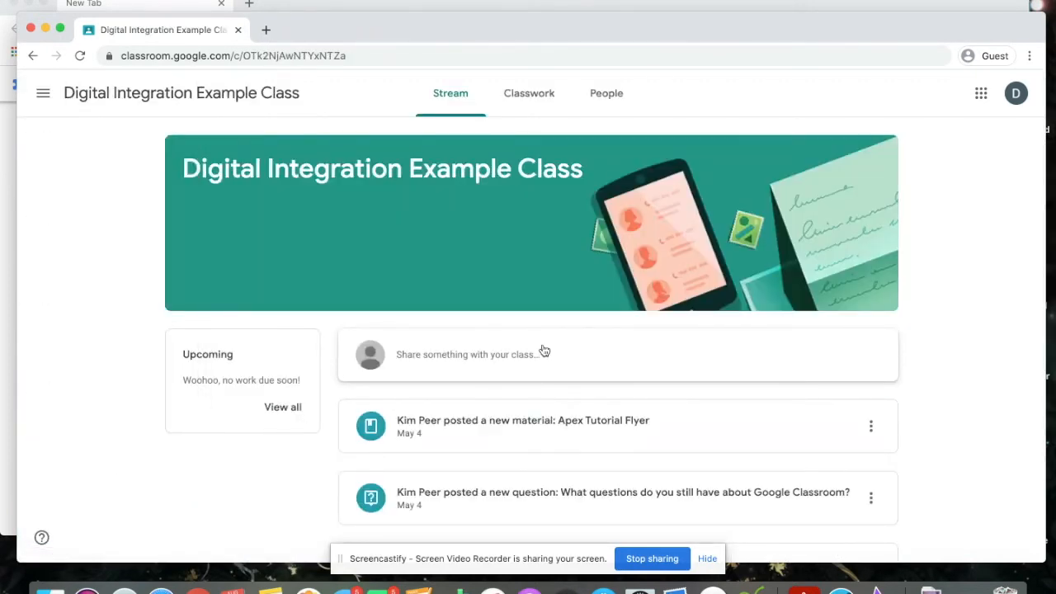
left_click(529, 93)
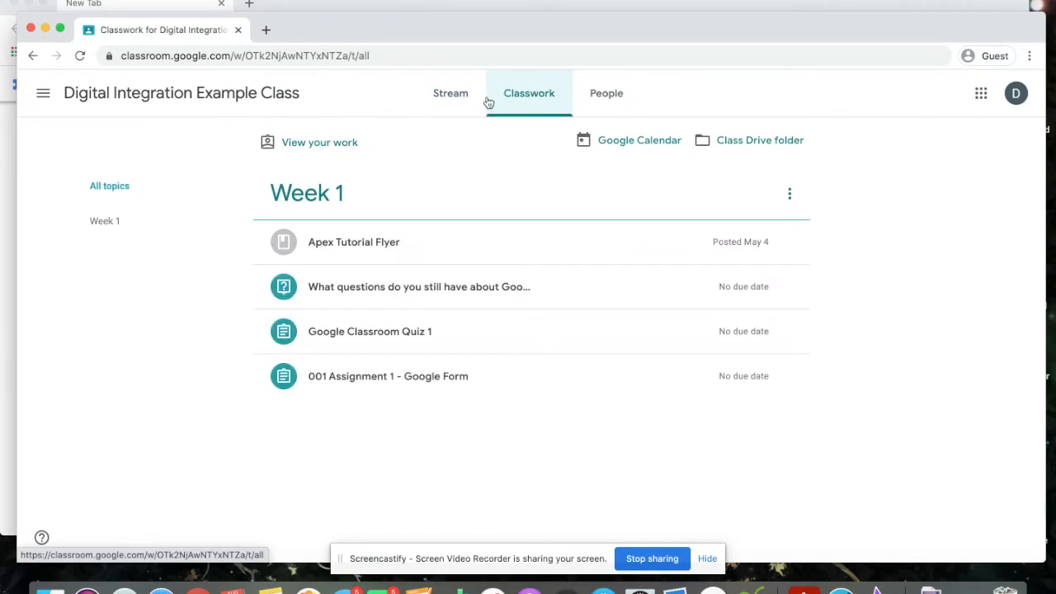
Open View your work to see three assigned items with no due date
left_click(320, 142)
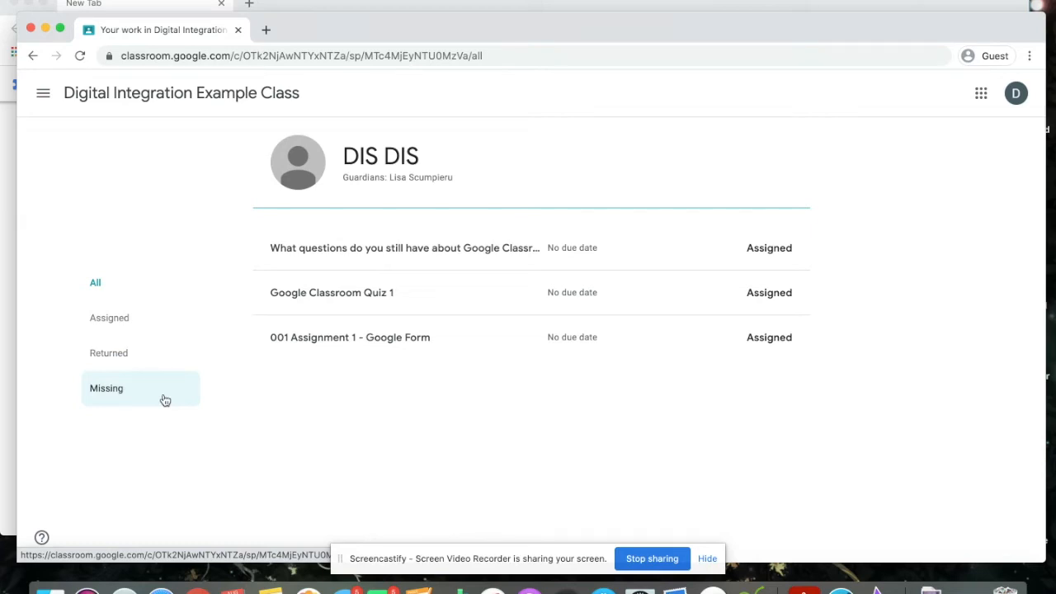
mouse_move(244, 148)
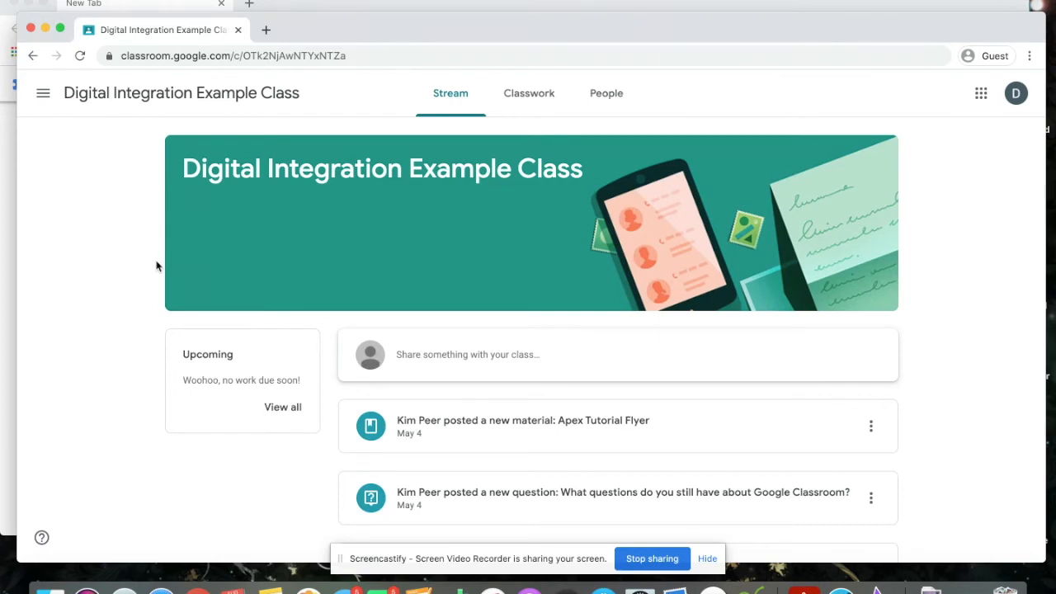
mouse_move(43, 92)
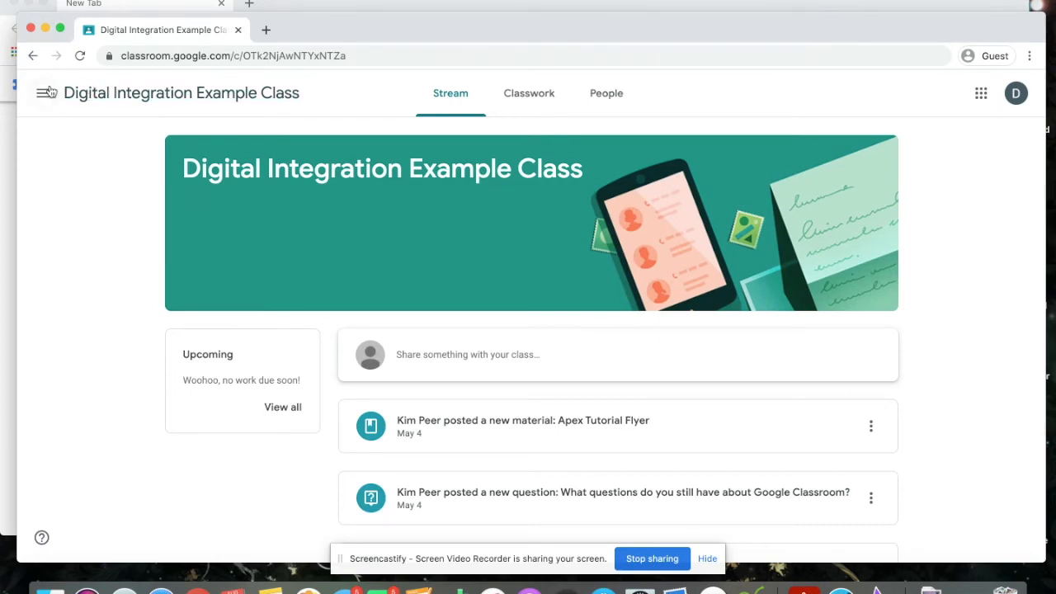
Open Settings from the bottom of the main menu to show profile and notification options
left_click(43, 93)
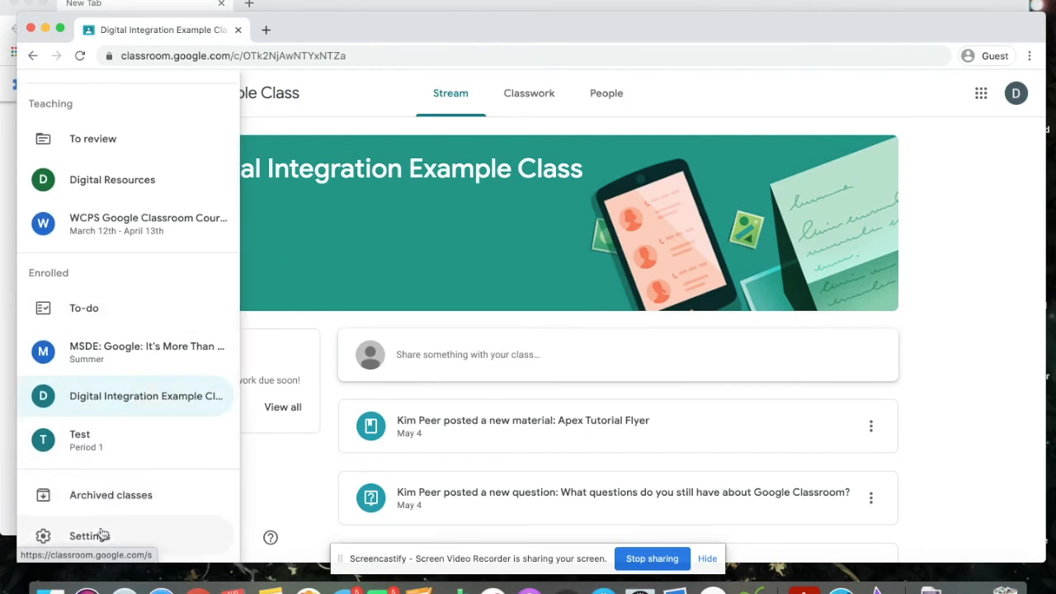
left_click(89, 535)
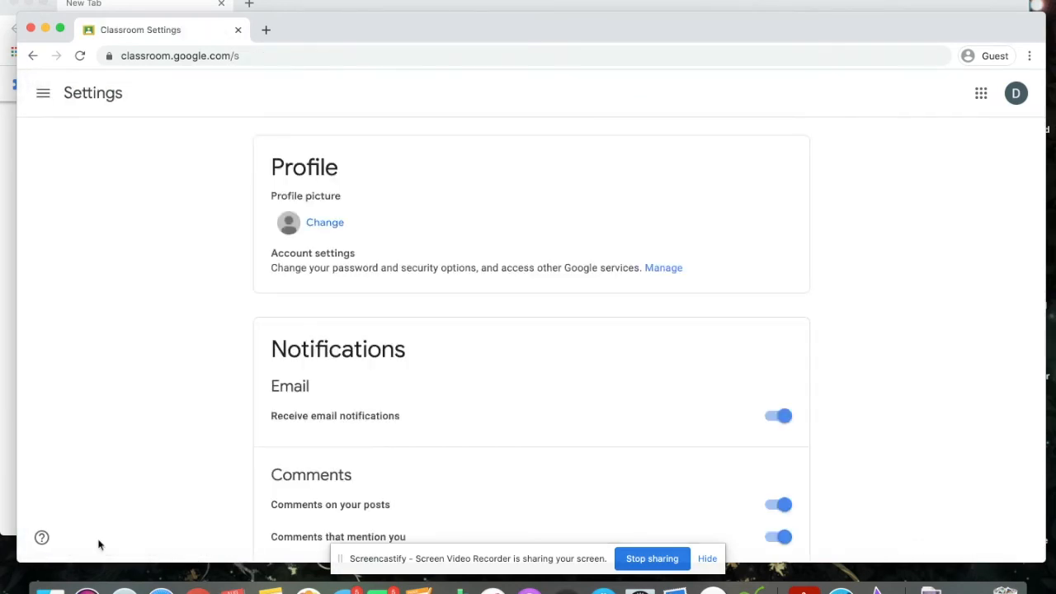
scroll("down", 3)
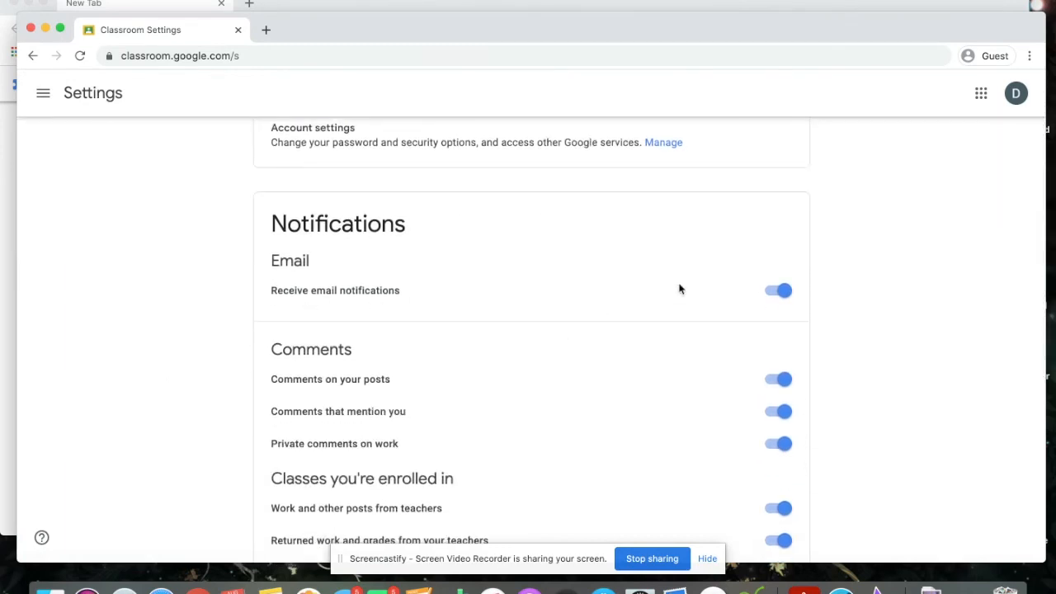
mouse_move(734, 260)
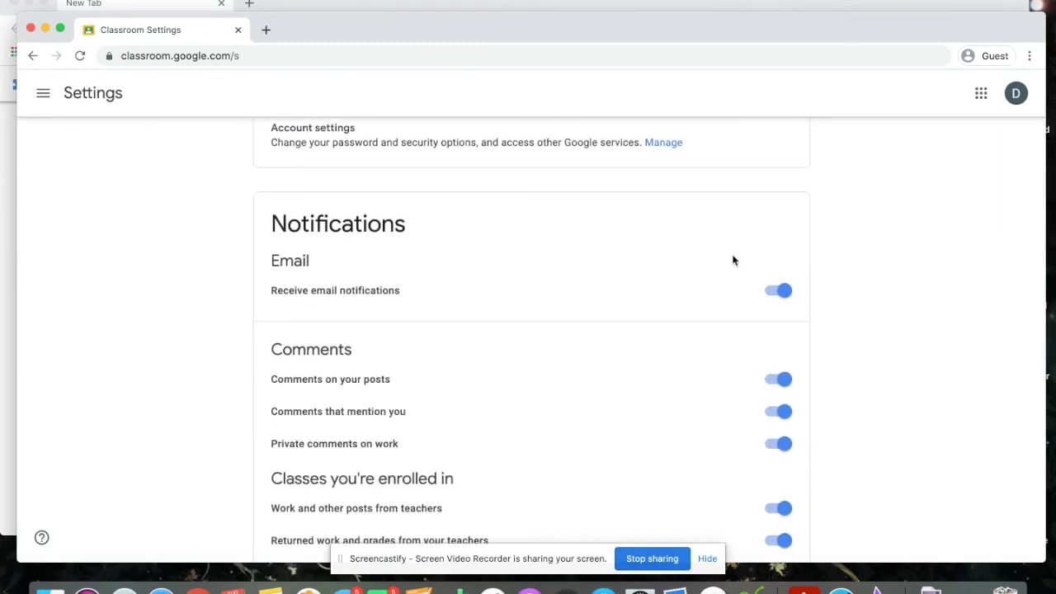
scroll("down", 3)
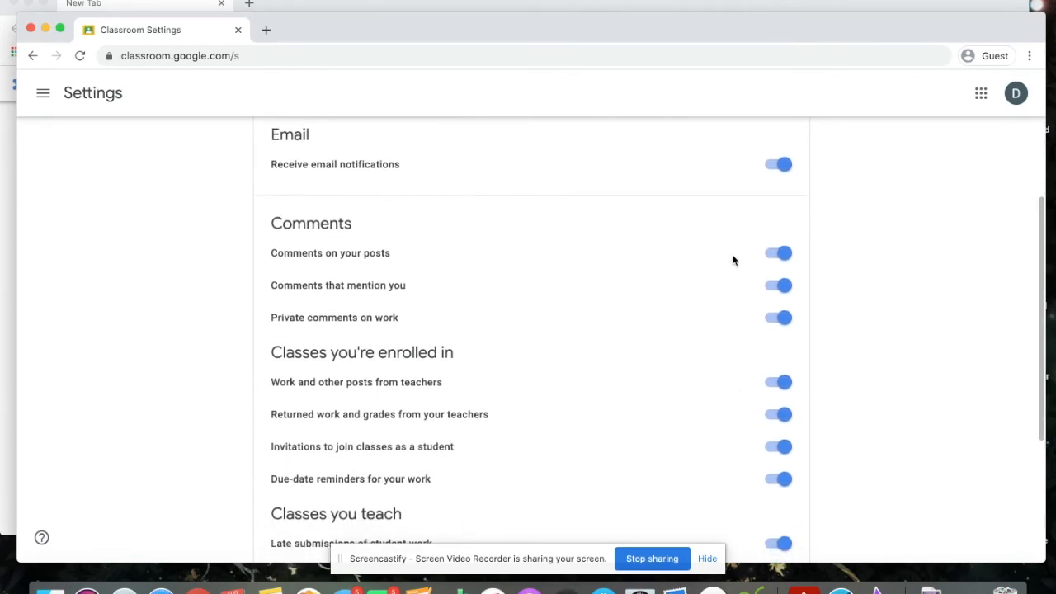
scroll("down", 3)
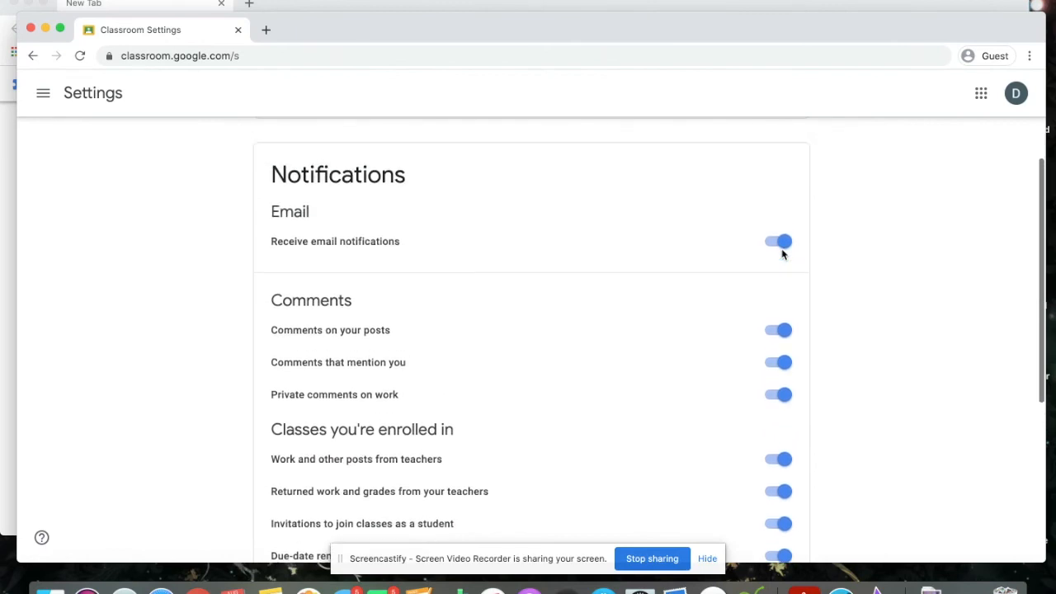
scroll("up", 3)
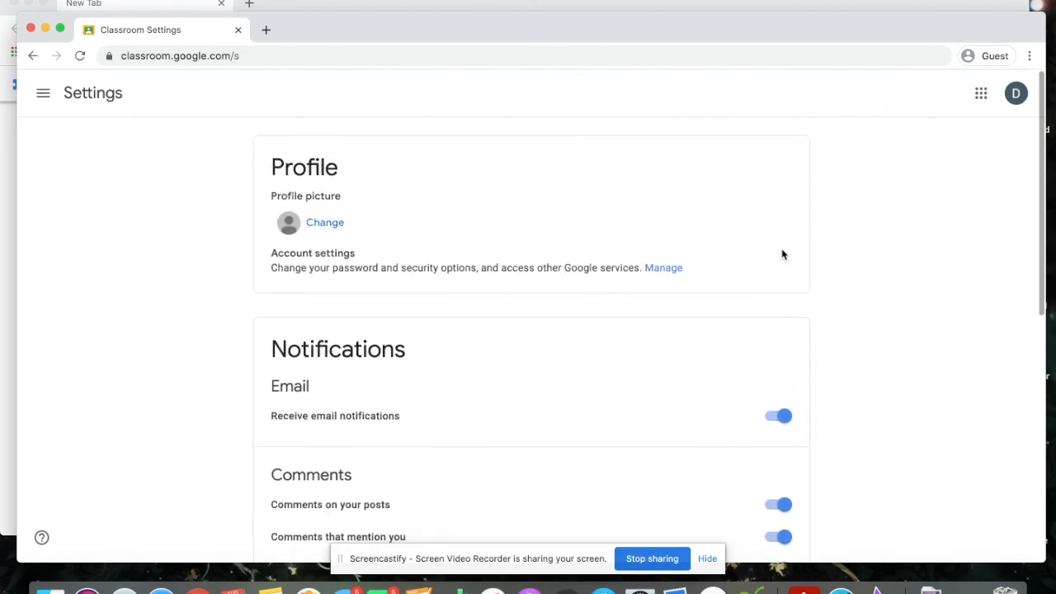